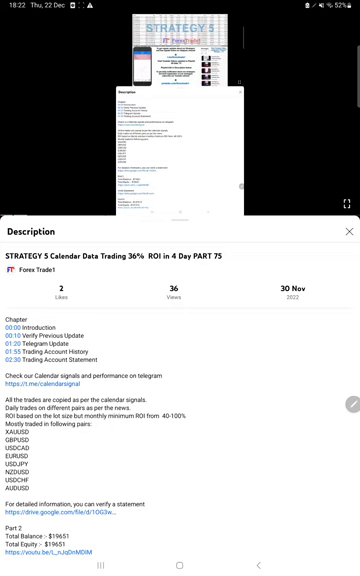
# - Scroll the YouTube description past the monthly balance and equity figures to the contact links and Chapters
pyautogui.scroll(-3)
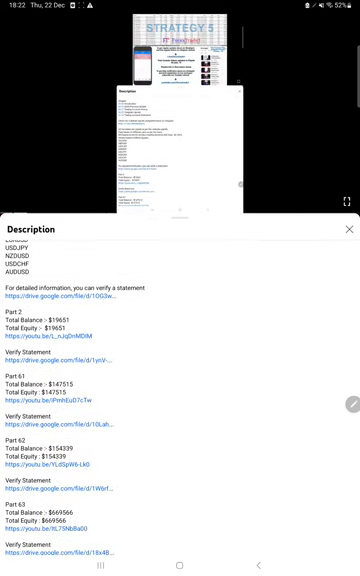
pyautogui.scroll(-3)
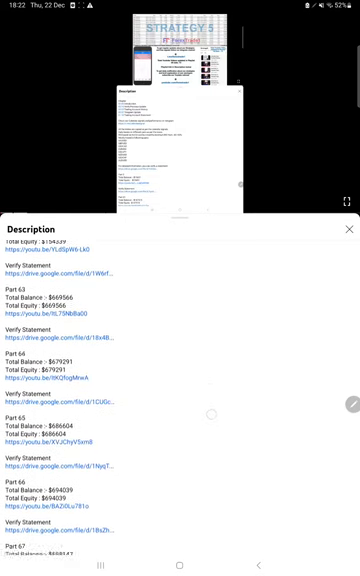
pyautogui.scroll(-3)
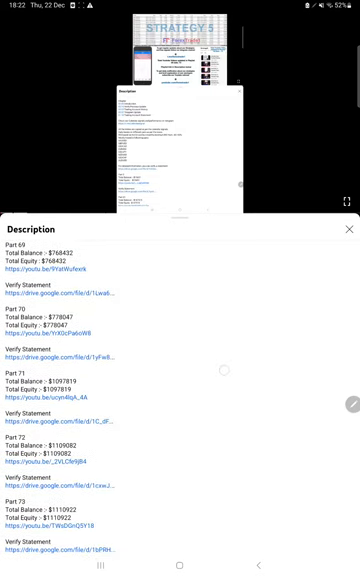
pyautogui.scroll(-3)
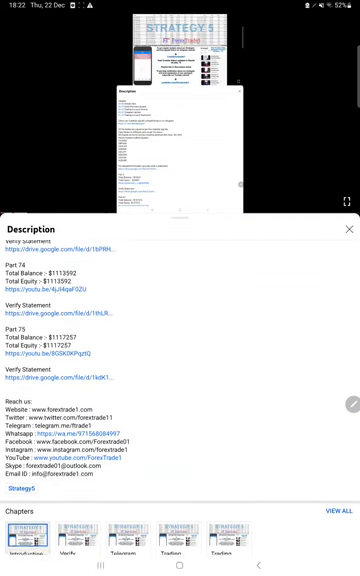
pyautogui.scroll(3)
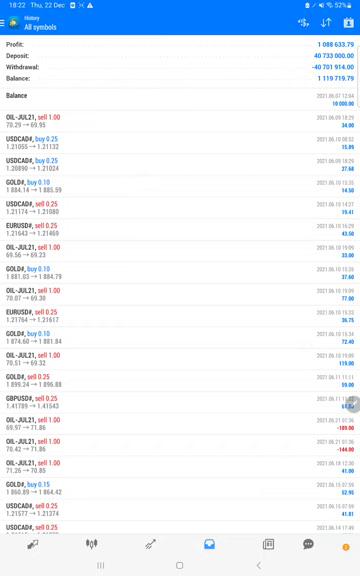
# - Scroll the MT4 History tab down through the closed gold and currency trades below the balance totals
pyautogui.scroll(3)
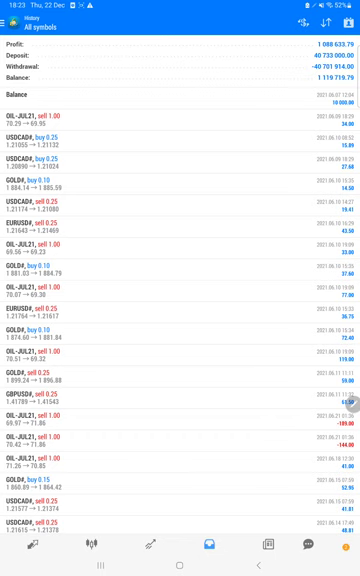
pyautogui.scroll(-3)
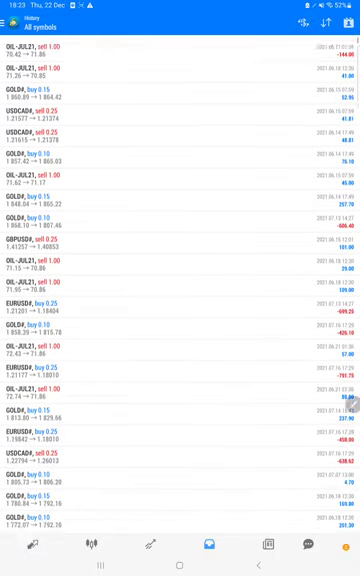
pyautogui.scroll(-3)
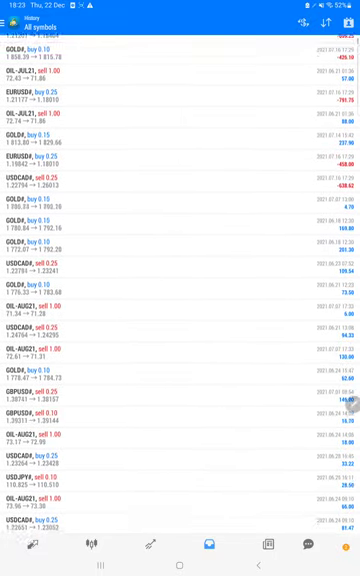
pyautogui.scroll(-3)
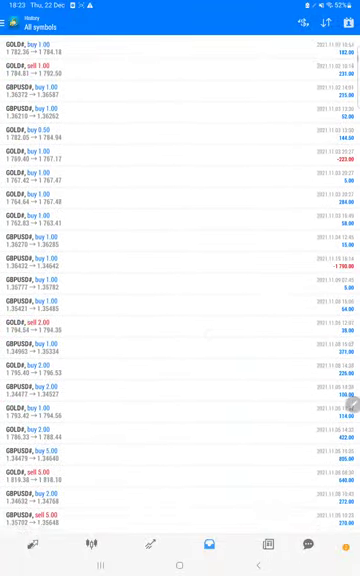
pyautogui.click(110, 575)
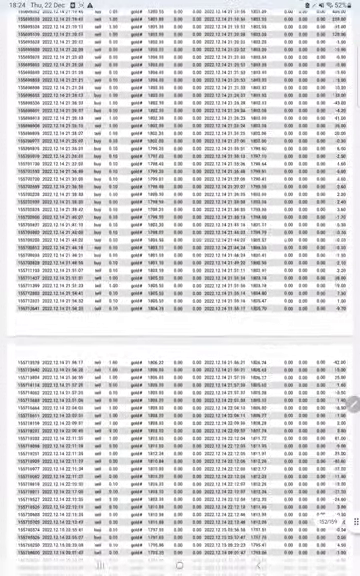
# - Scroll the account statement to its Summary section, balance growth chart and performance statistics
pyautogui.scroll(-3)
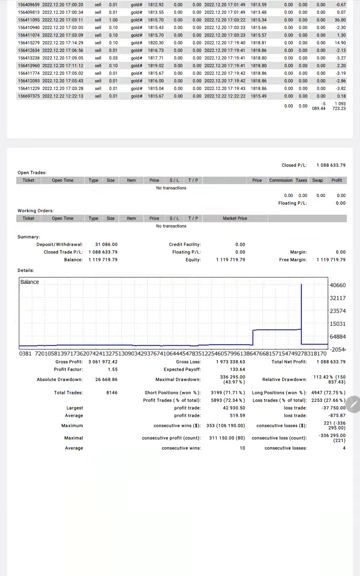
pyautogui.scroll(-3)
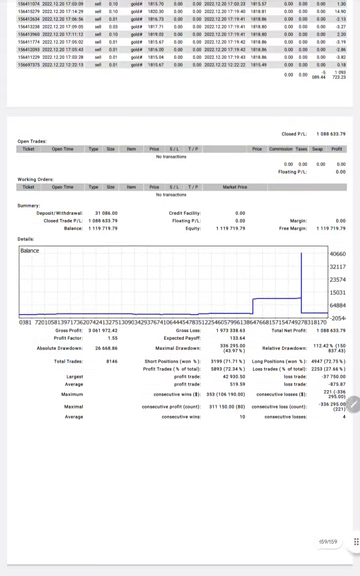